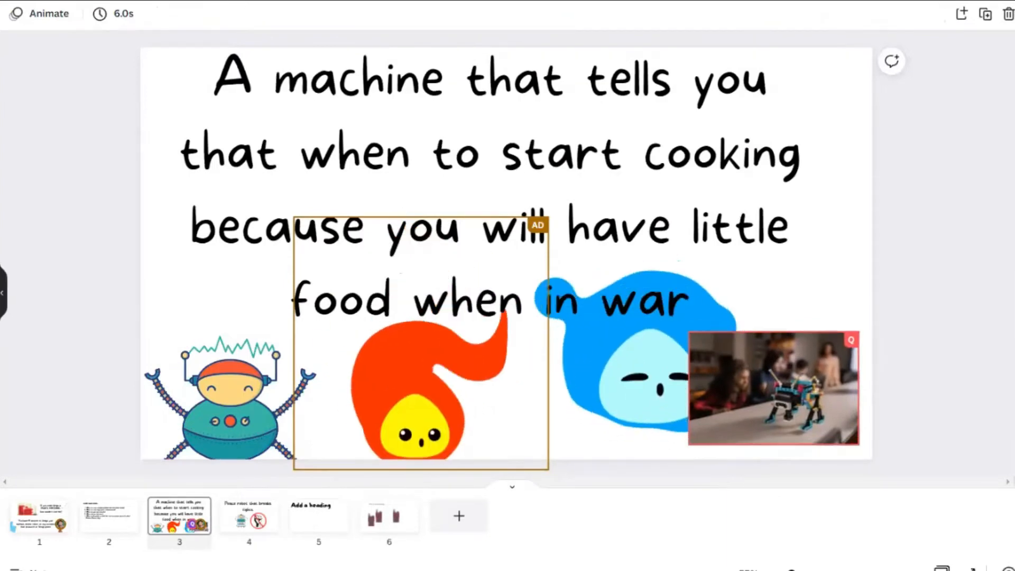
- Leave the cooking-machine slide and show slide 4, 'Peace robot that breaks fights'
{"action": "left_click_drag", "start_coordinate": [774, 388], "coordinate": [744, 144]}
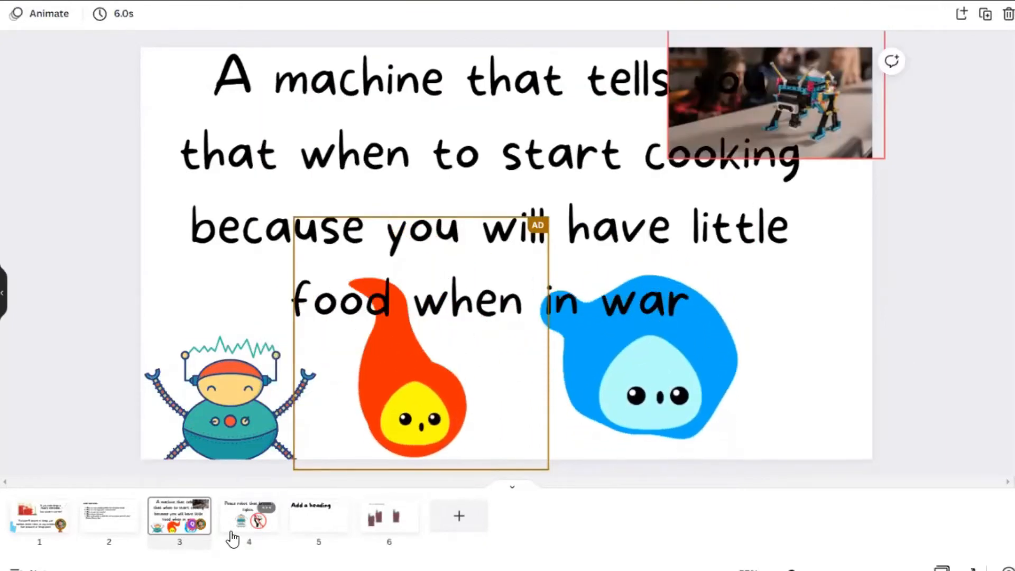
{"action": "left_click", "coordinate": [248, 515]}
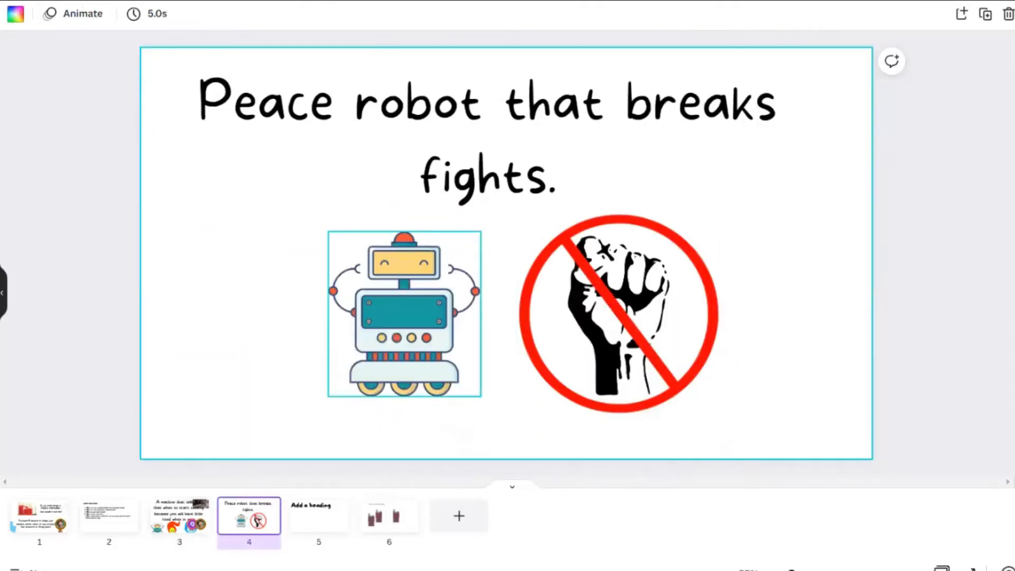
{"action": "left_click", "coordinate": [617, 312]}
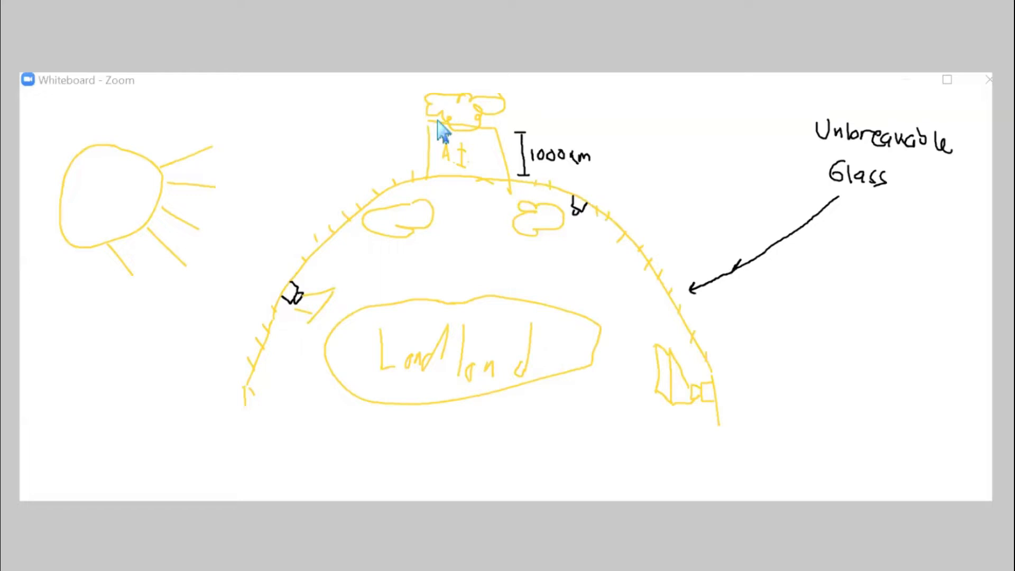
{"action": "mouse_move", "coordinate": [474, 168]}
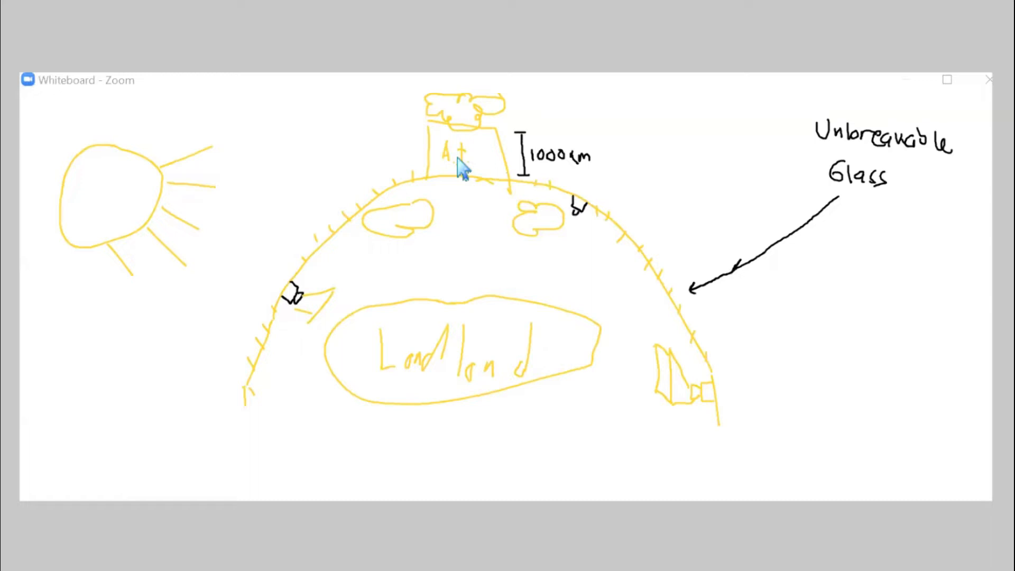
{"action": "mouse_move", "coordinate": [892, 195]}
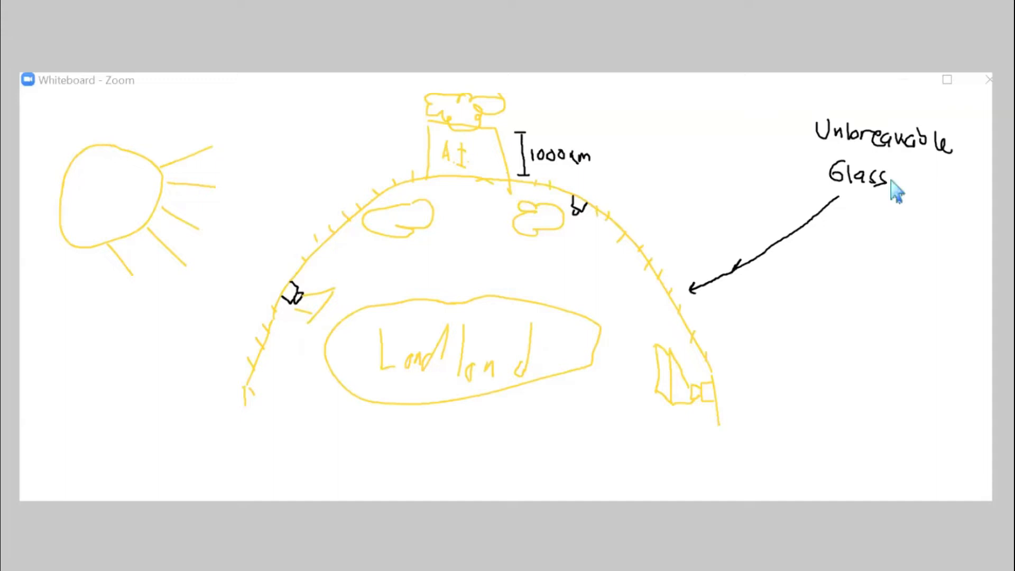
{"action": "mouse_move", "coordinate": [769, 252]}
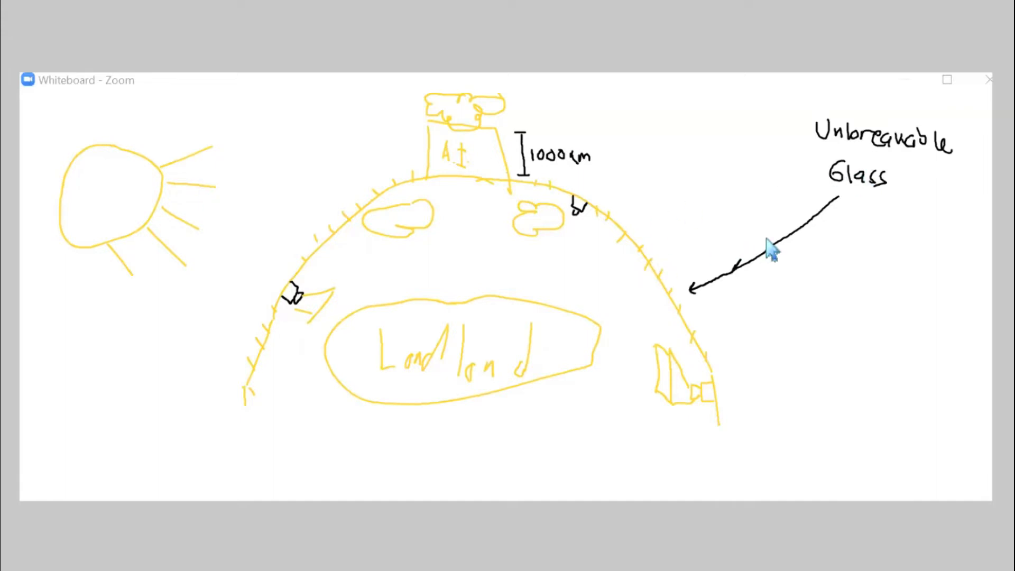
{"action": "mouse_move", "coordinate": [210, 376]}
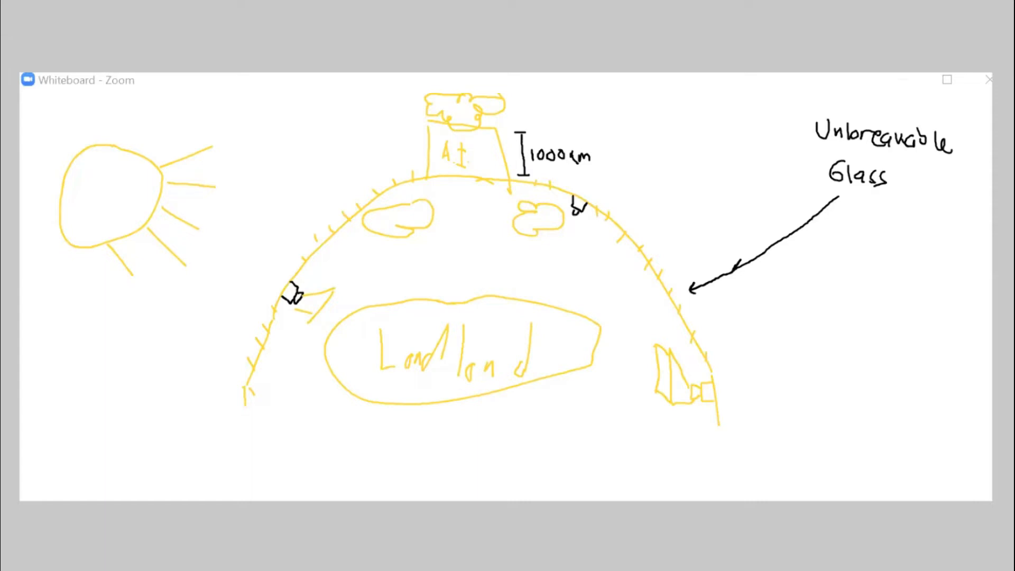
{"action": "mouse_move", "coordinate": [736, 415]}
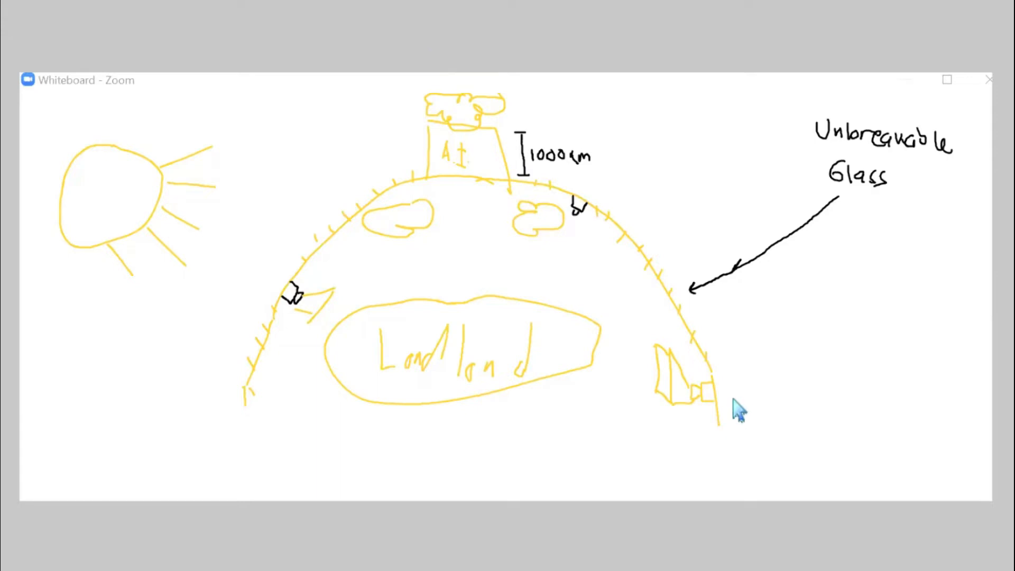
{"action": "mouse_move", "coordinate": [714, 399]}
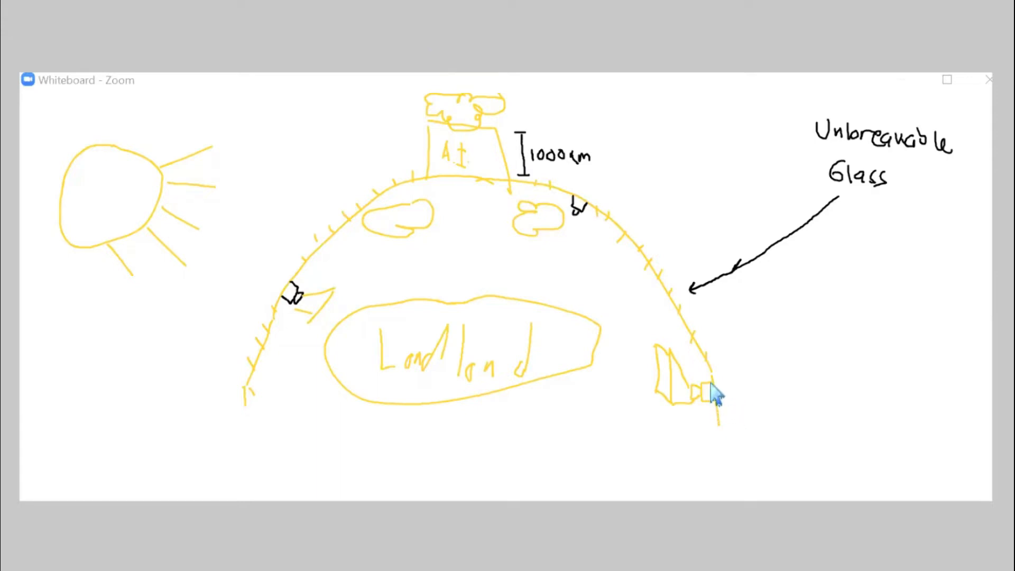
{"action": "mouse_move", "coordinate": [712, 406]}
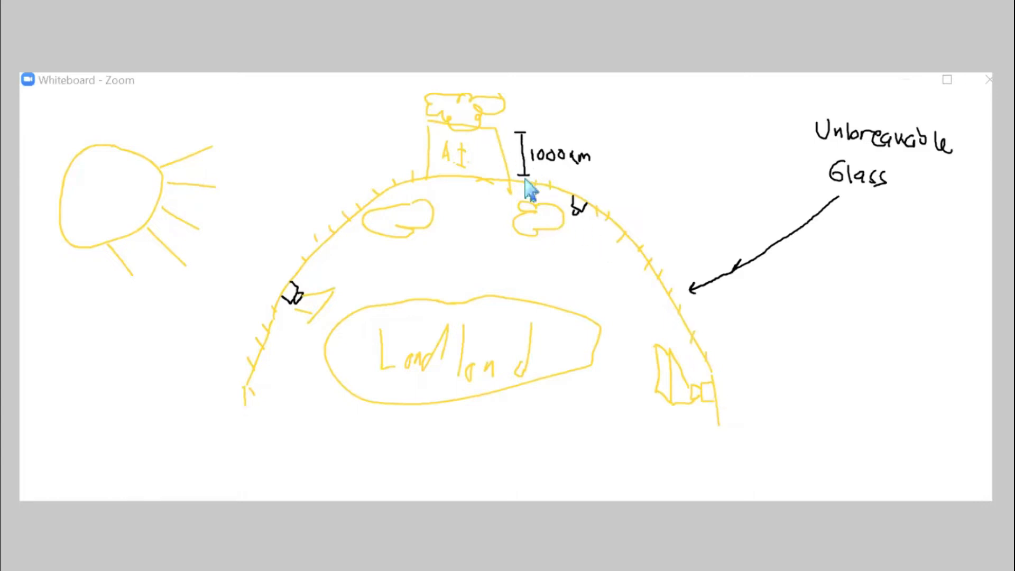
{"action": "mouse_move", "coordinate": [497, 182]}
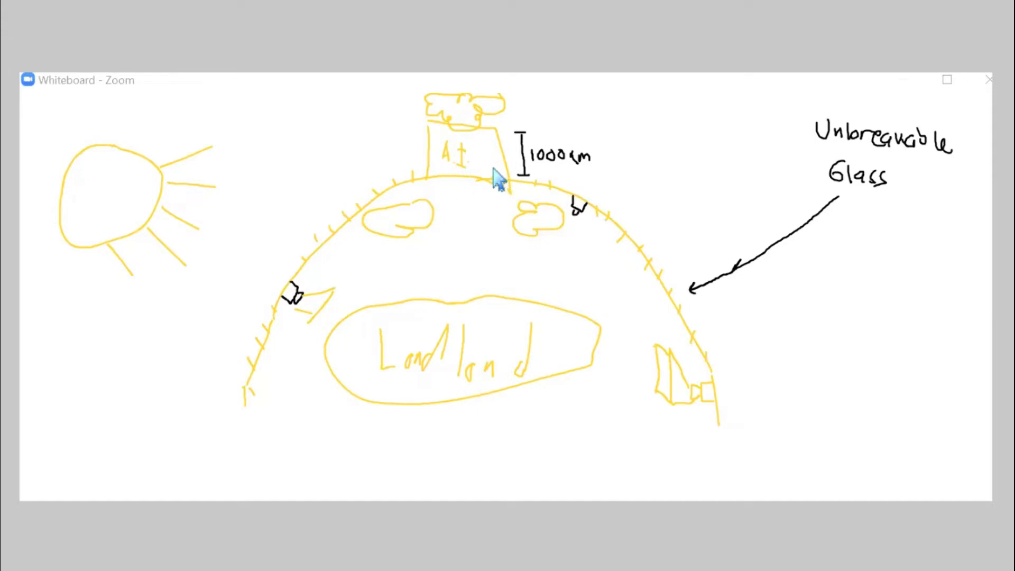
{"action": "mouse_move", "coordinate": [477, 213]}
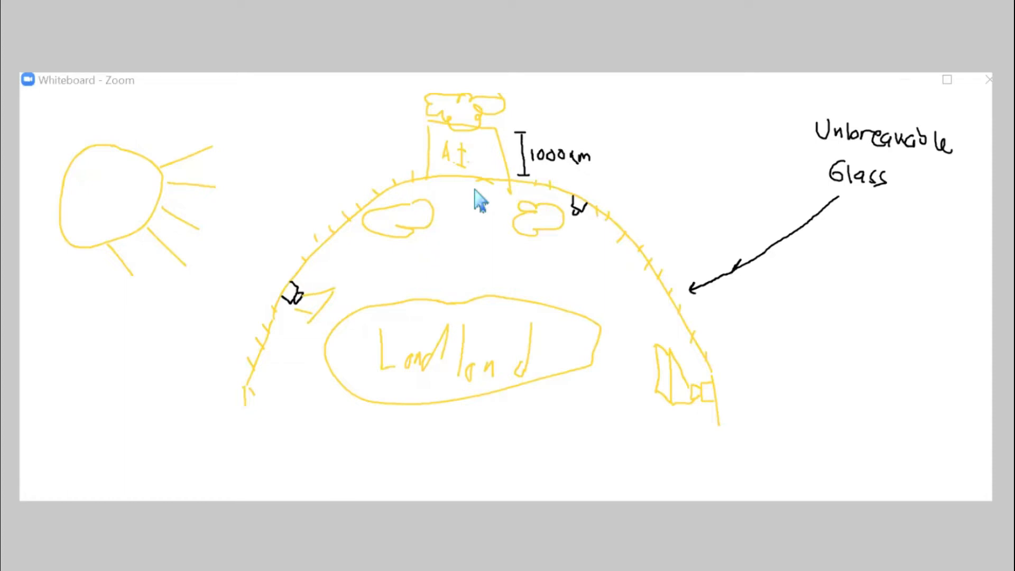
{"action": "mouse_move", "coordinate": [558, 264]}
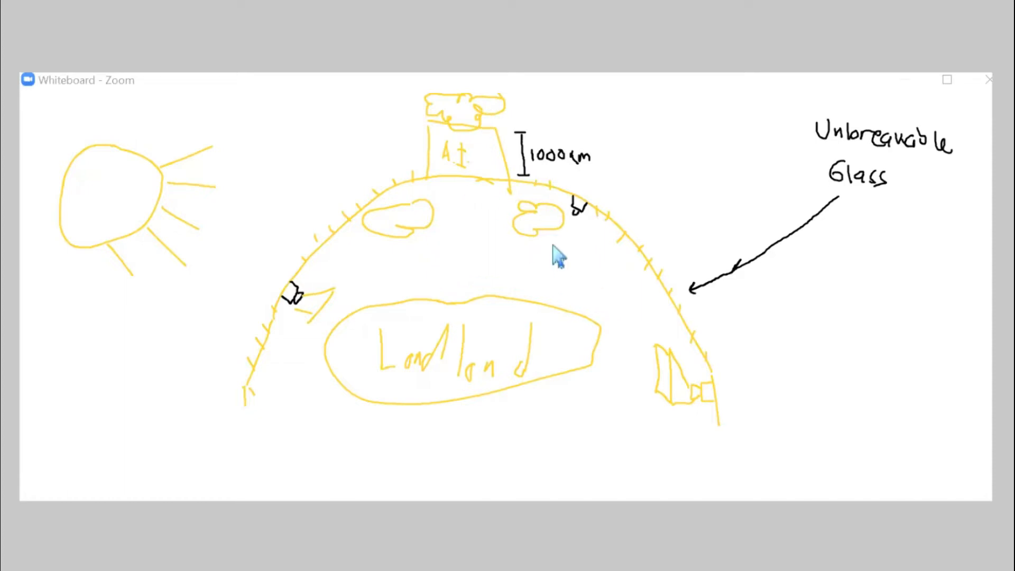
{"action": "mouse_move", "coordinate": [476, 207]}
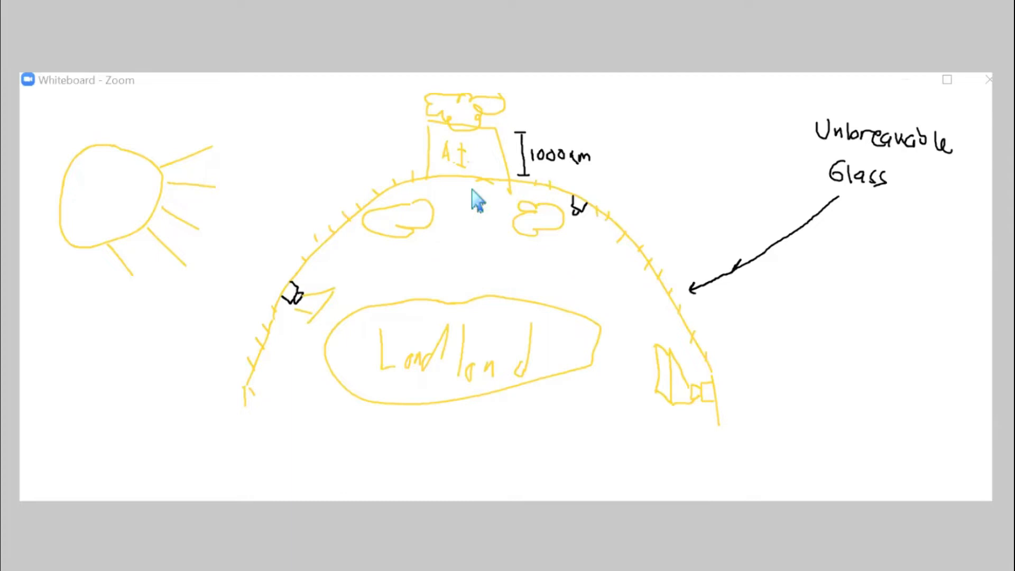
{"action": "mouse_move", "coordinate": [479, 226]}
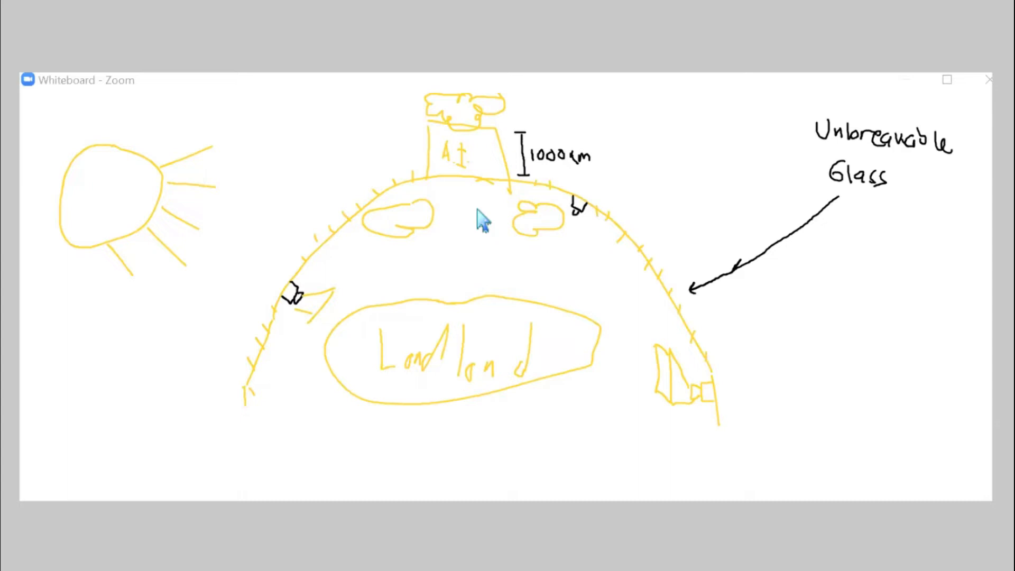
{"action": "mouse_move", "coordinate": [418, 148]}
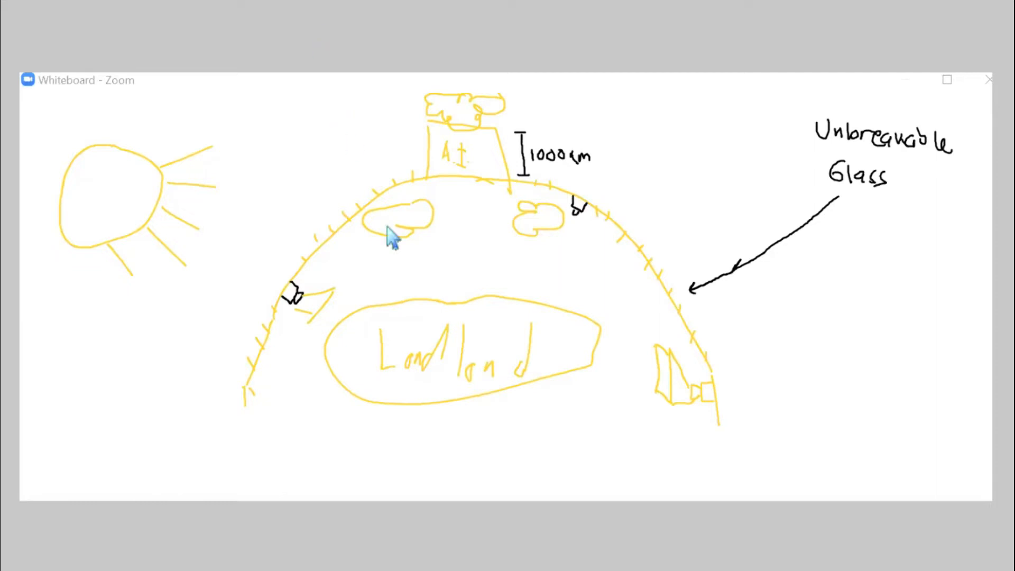
{"action": "mouse_move", "coordinate": [691, 513]}
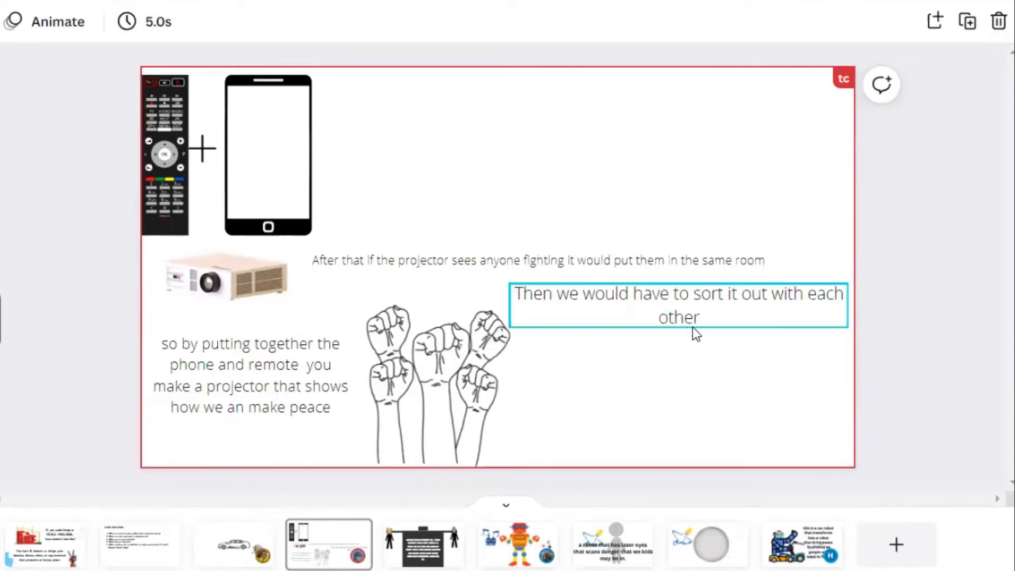
{"action": "mouse_move", "coordinate": [777, 313]}
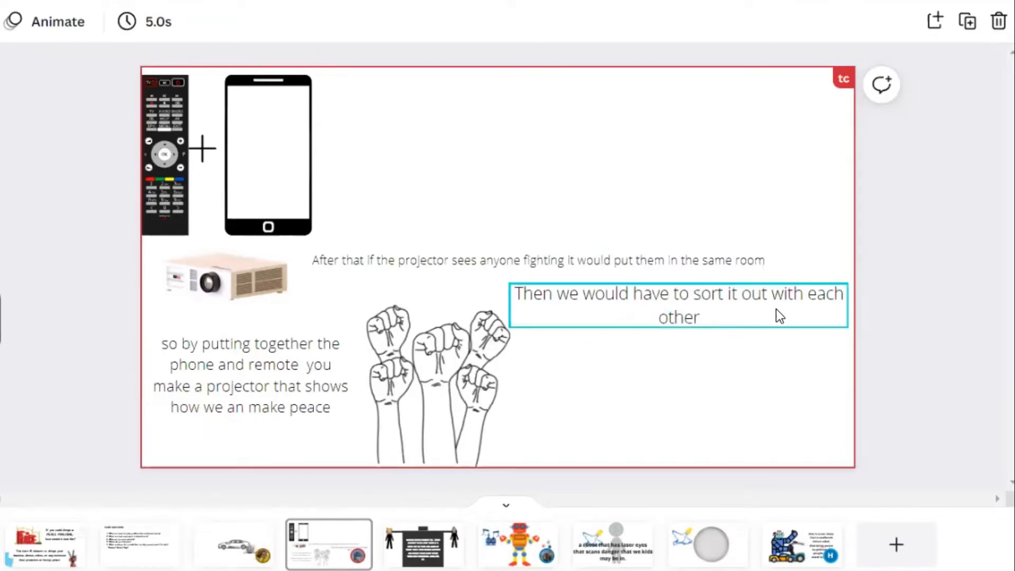
- Review the projector slide's text boxes, then show the 'Super Dafe Robot 1.1' lifting slide
{"action": "left_click", "coordinate": [195, 322]}
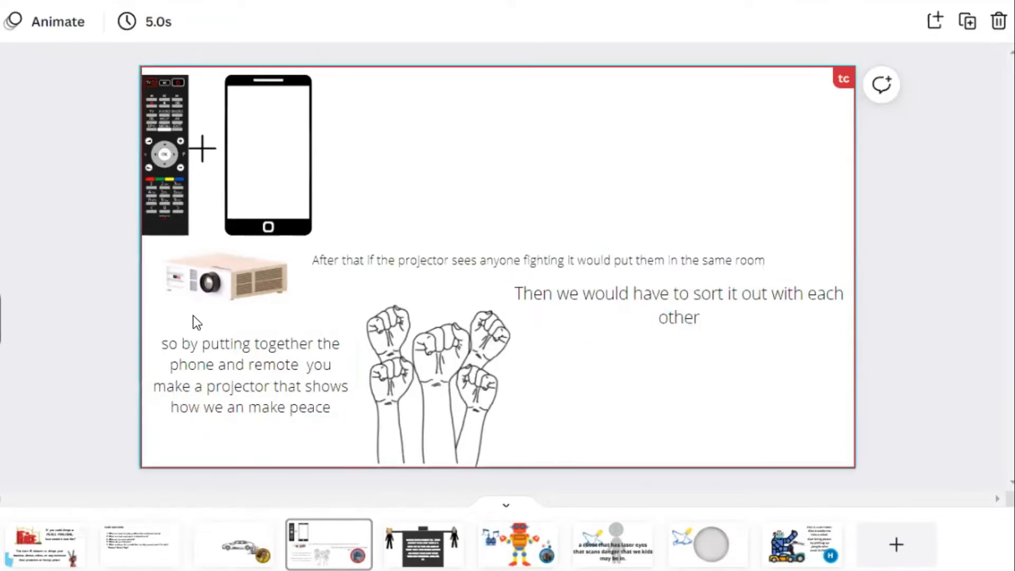
{"action": "left_click", "coordinate": [279, 372]}
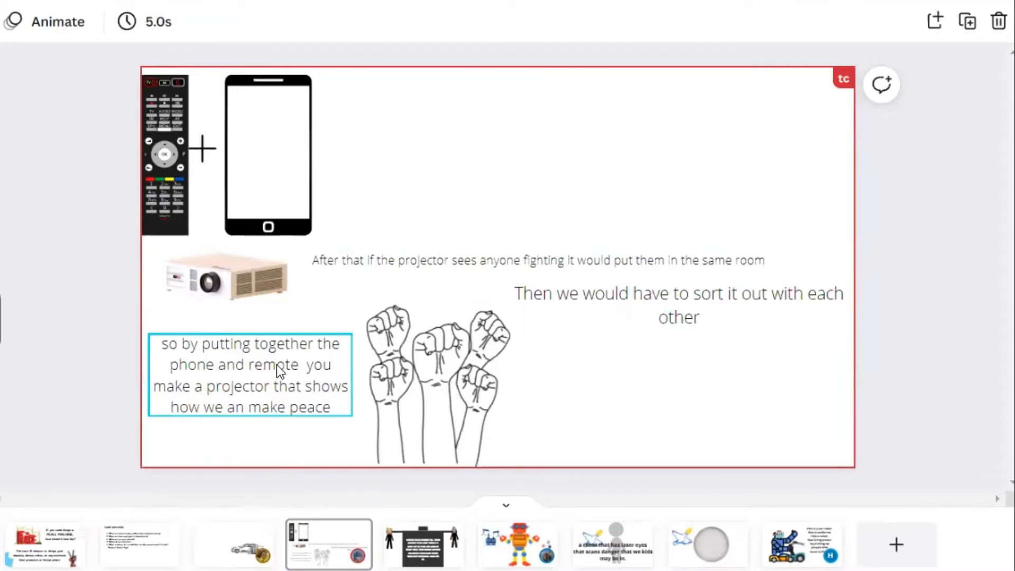
{"action": "mouse_move", "coordinate": [294, 374]}
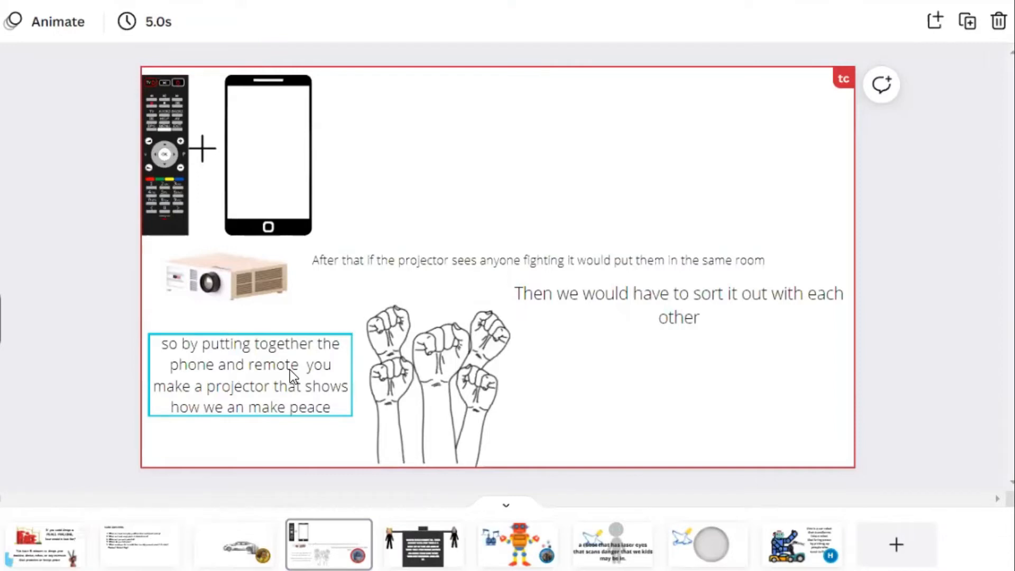
{"action": "left_click", "coordinate": [423, 544]}
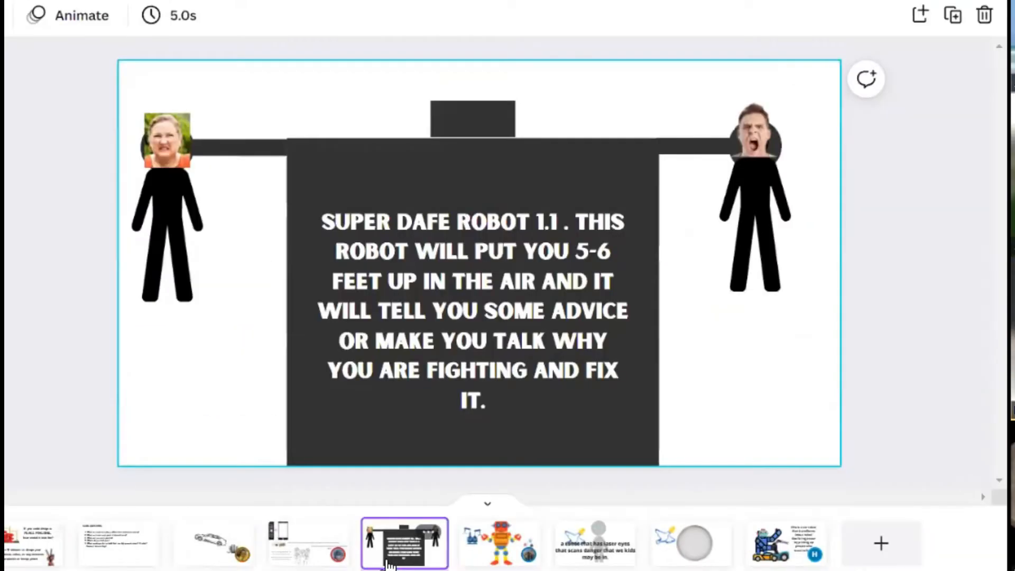
- Correct DAFE to SAFE in the robot description and move to the orange robot slide
{"action": "left_click", "coordinate": [393, 411]}
{"action": "type", "text": "S"}
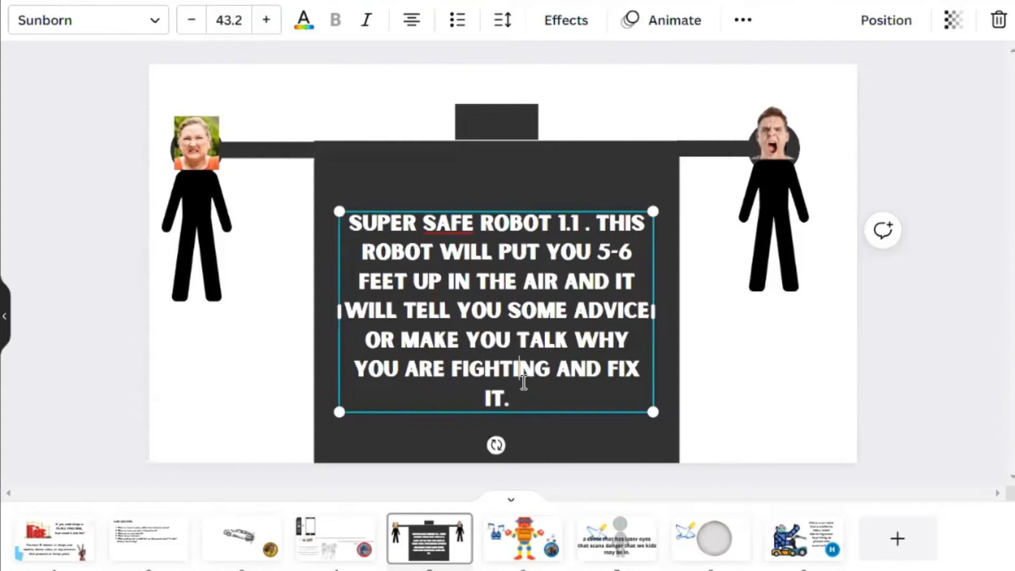
{"action": "left_click", "coordinate": [522, 539]}
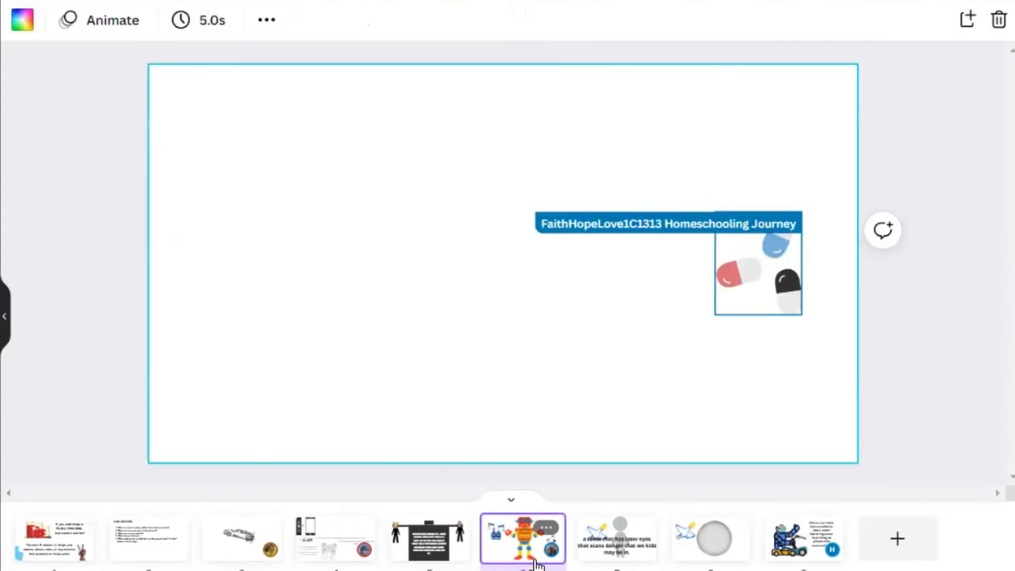
- Let the orange-robot slide load, then show the laser-eyes robot slide
{"action": "left_click", "coordinate": [521, 539]}
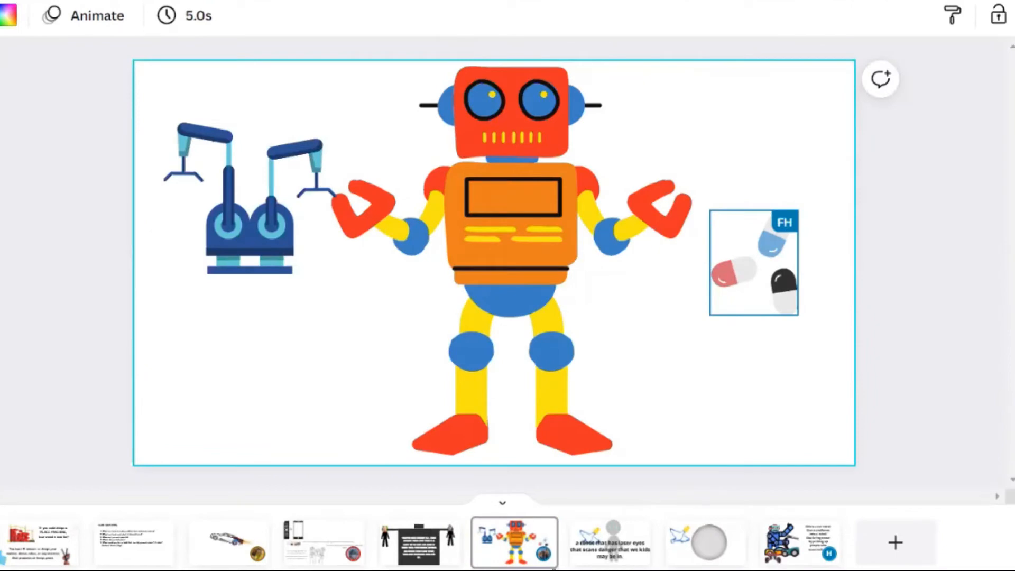
{"action": "mouse_move", "coordinate": [605, 562]}
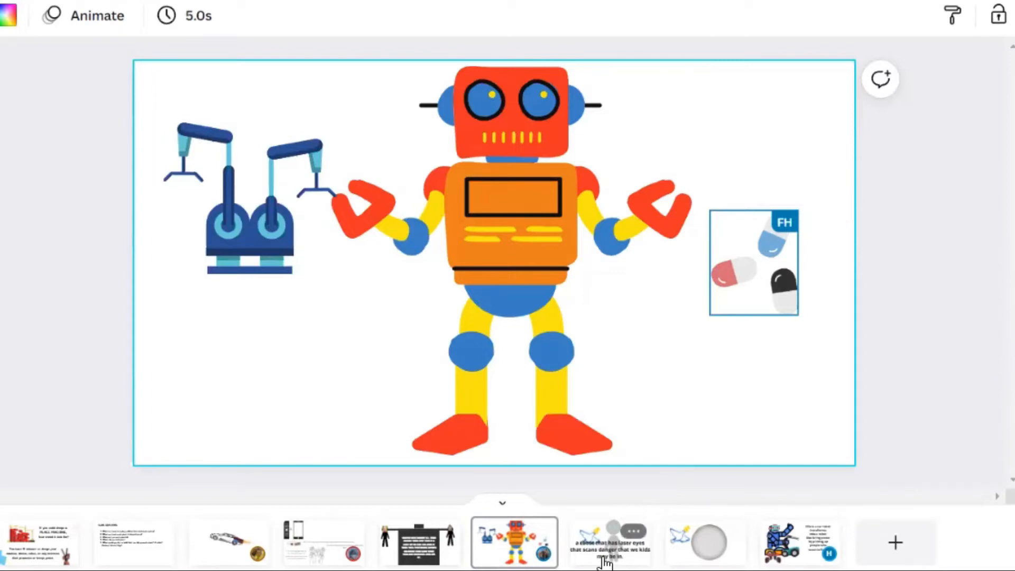
{"action": "left_click", "coordinate": [613, 545]}
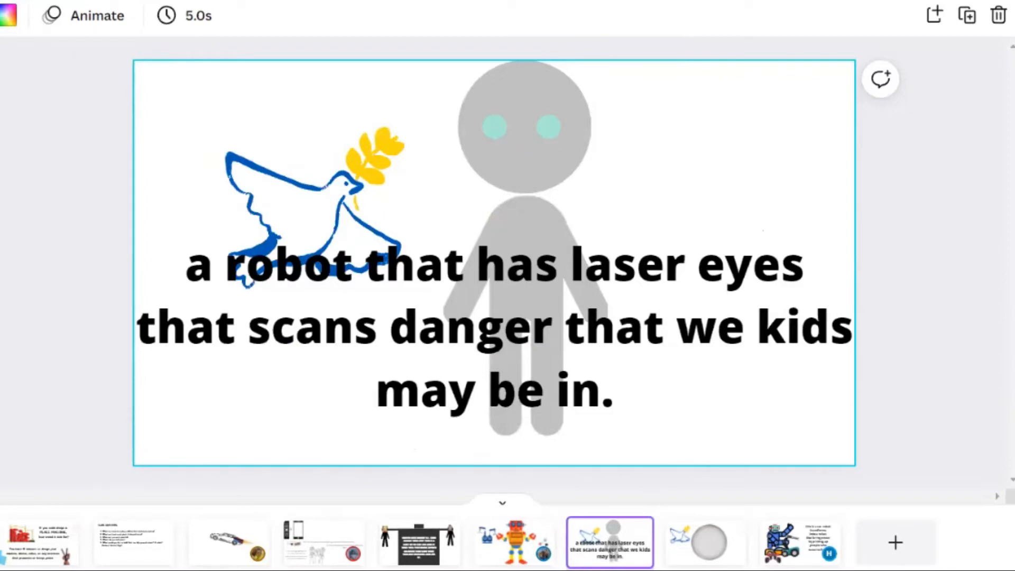
- Show the peace dove and grey sphere slide and select the sphere image
{"action": "left_click", "coordinate": [705, 546]}
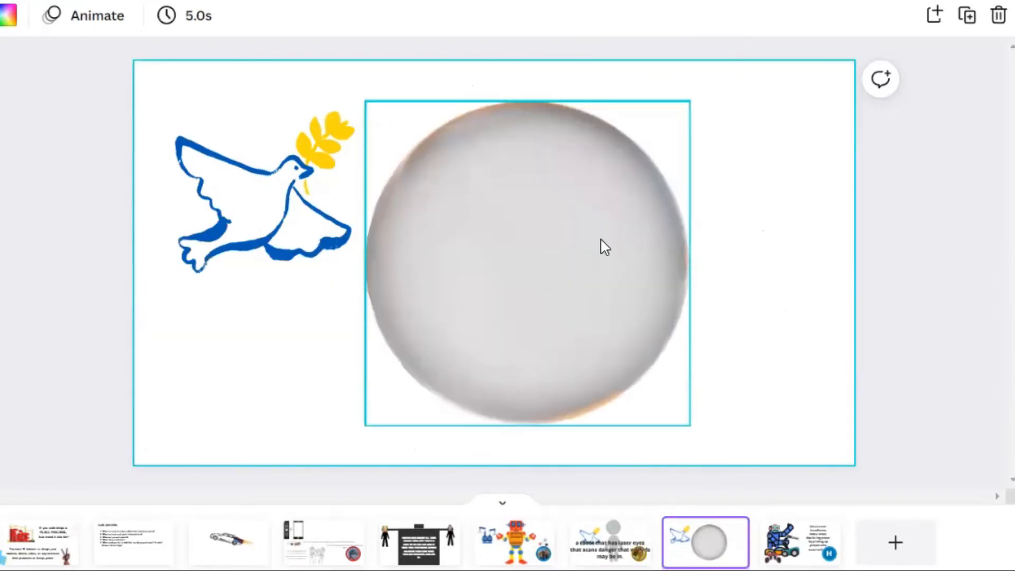
{"action": "left_click", "coordinate": [801, 541]}
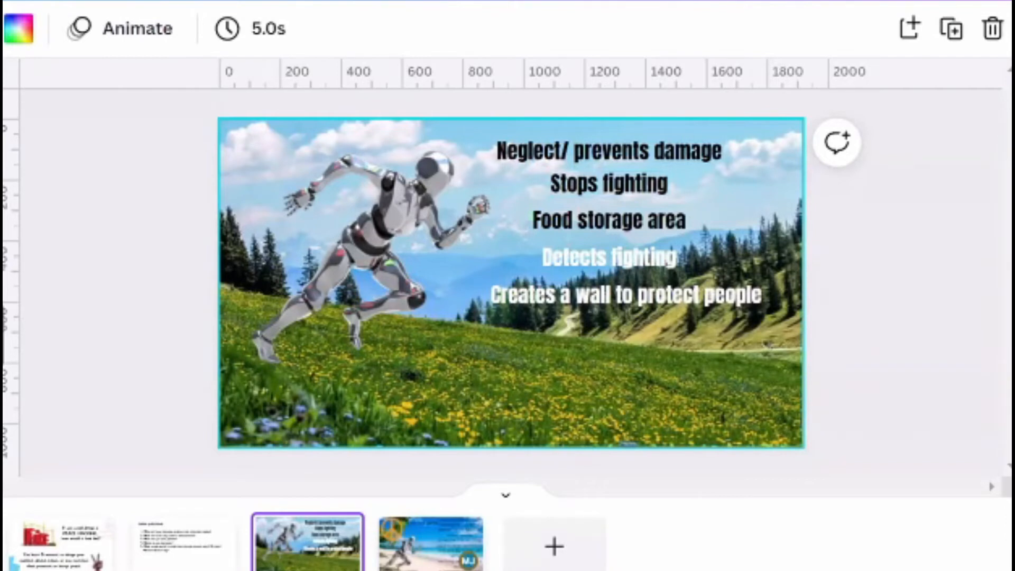
{"action": "mouse_move", "coordinate": [912, 330]}
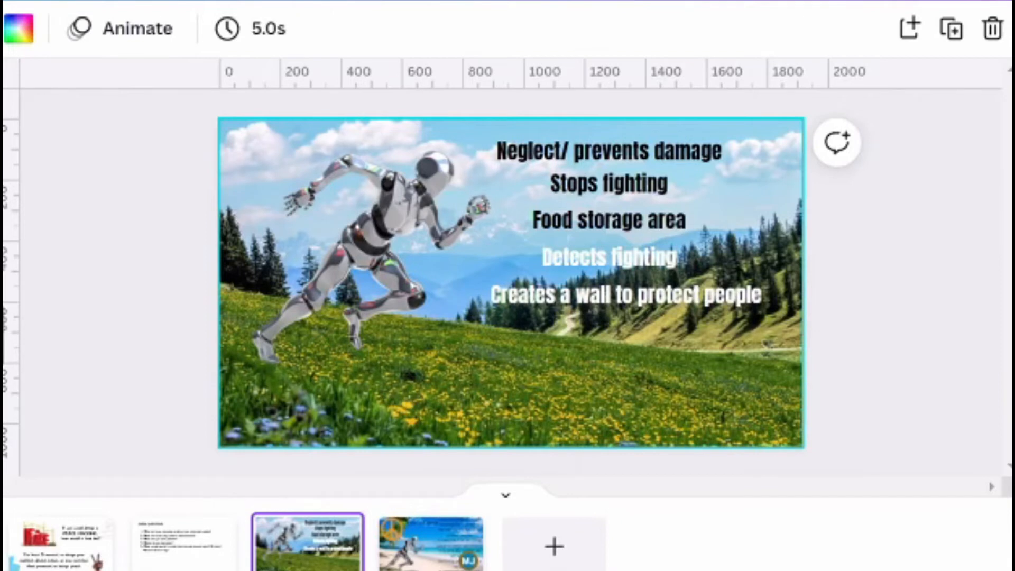
{"action": "mouse_move", "coordinate": [935, 456]}
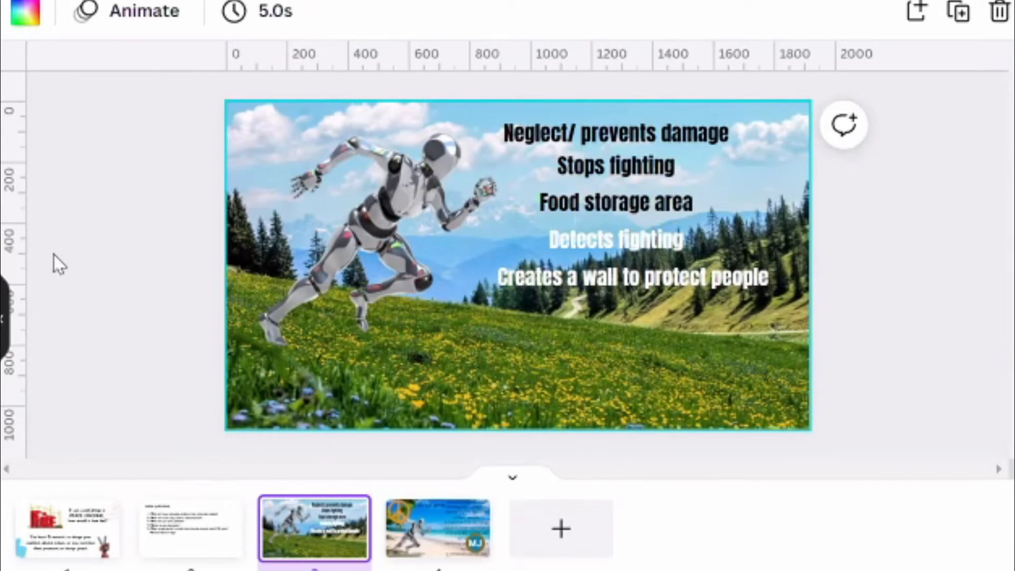
- Switch to the other group's deck and show its beach slide listing healing, unlimited food and immortality
{"action": "left_click", "coordinate": [375, 245]}
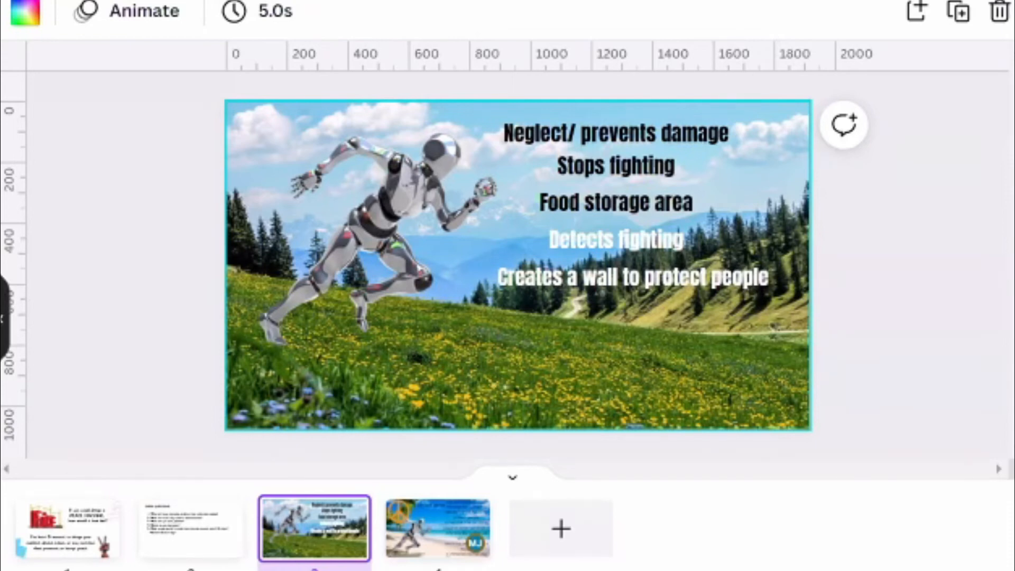
{"action": "left_click", "coordinate": [434, 532]}
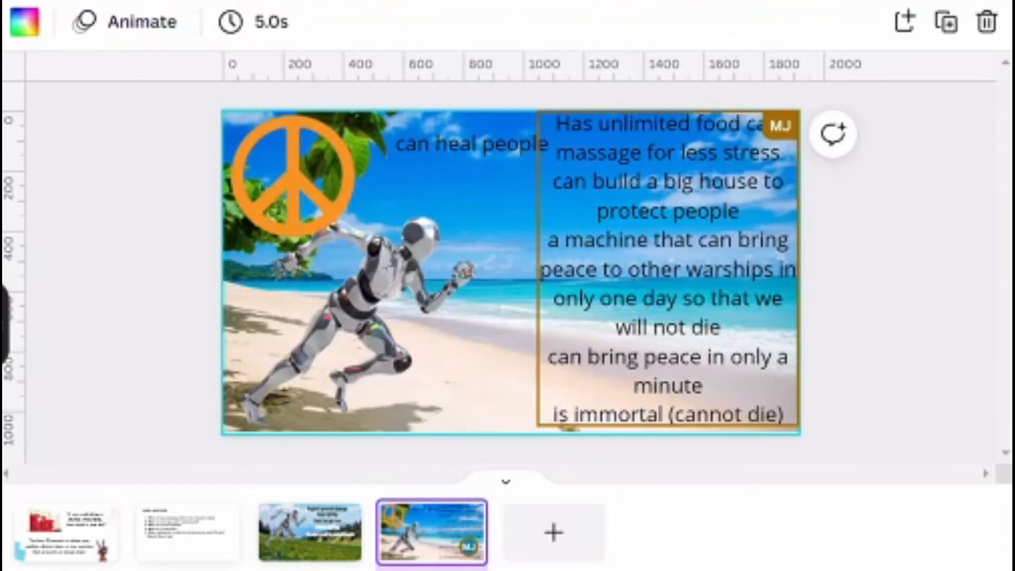
{"action": "mouse_move", "coordinate": [138, 55]}
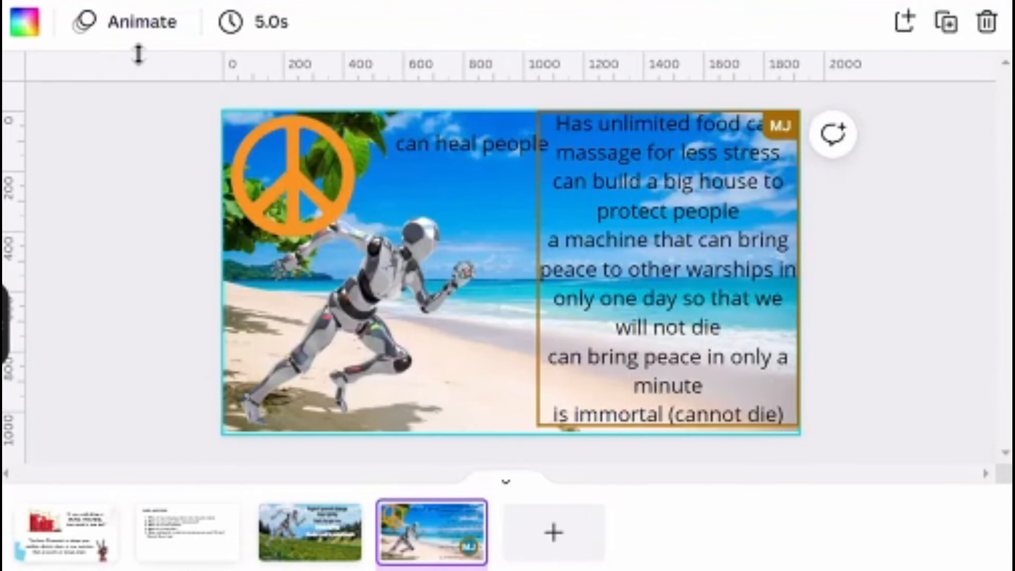